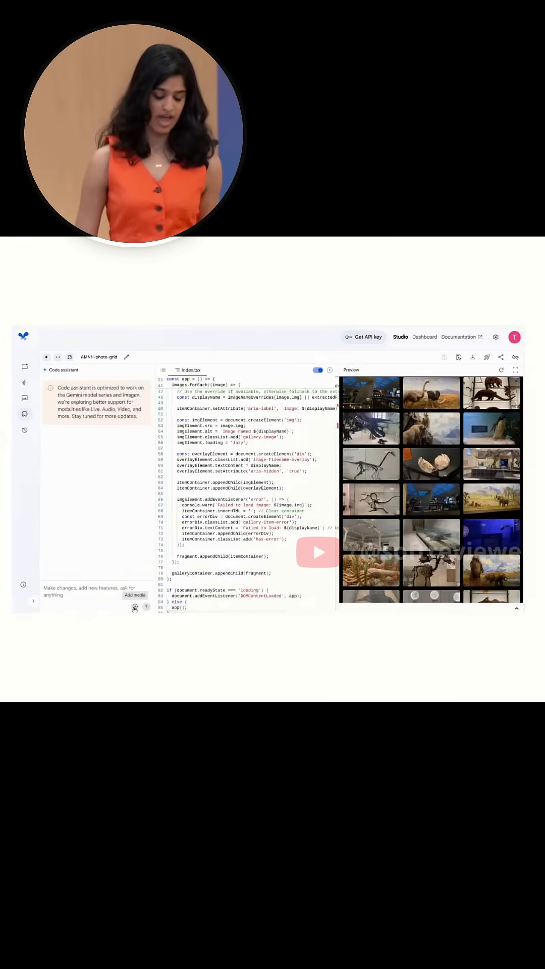
# Attach the sketch.png image from My Drive to the code assistant request.
pyautogui.click(135, 594)
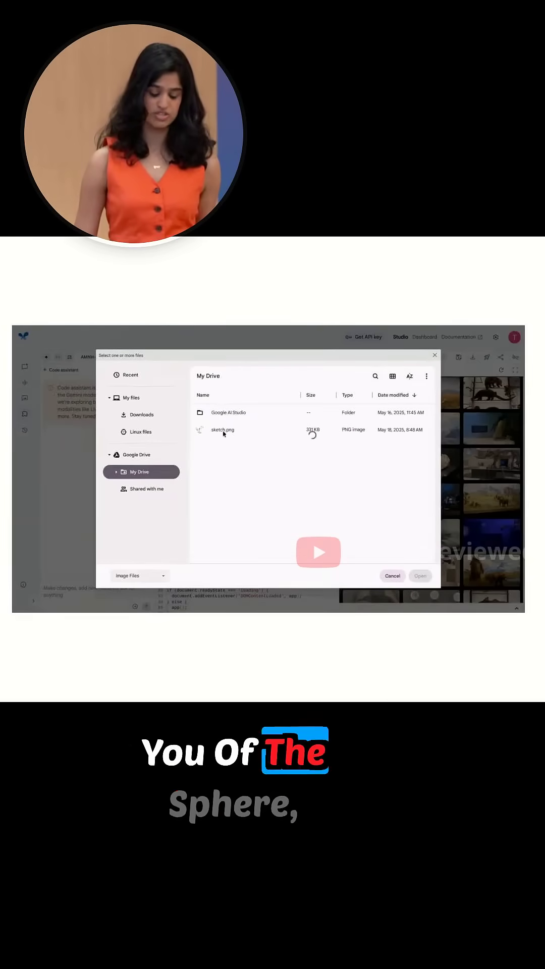
pyautogui.click(420, 575)
pyautogui.write('update my code to look like this sketch using three.js')
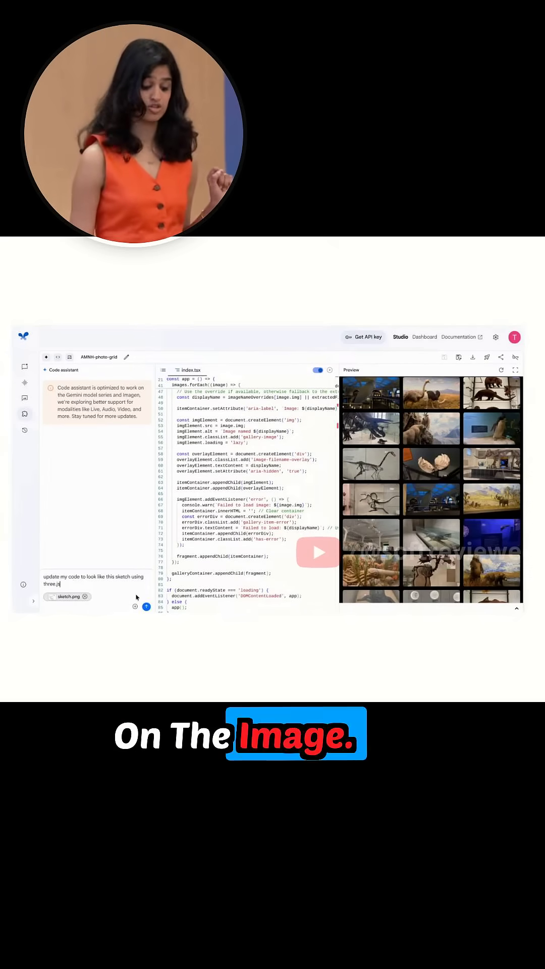
# Send 'update my code to look like this sketch using three.js' with sketch.png attached.
pyautogui.click(146, 606)
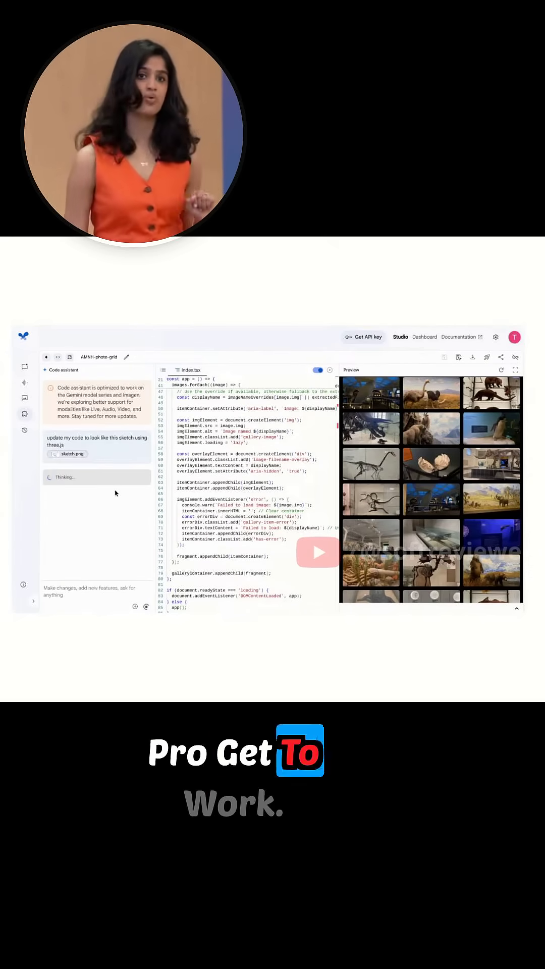